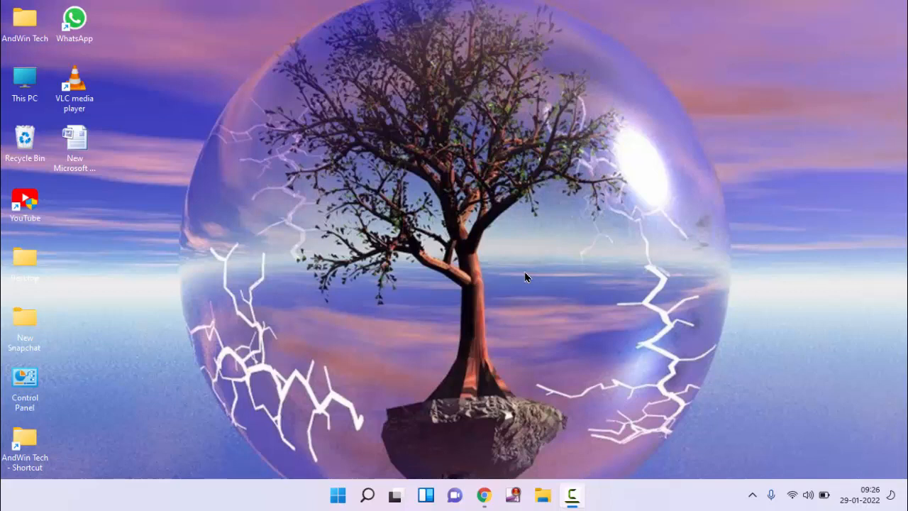
- Launch System Configuration by running msconfig from the Run dialog
key("Win+r")
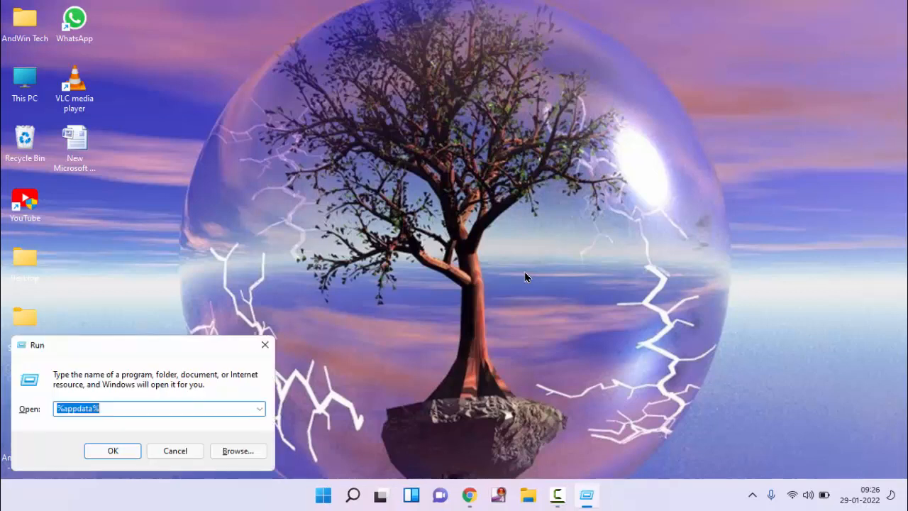
type("msconfig")
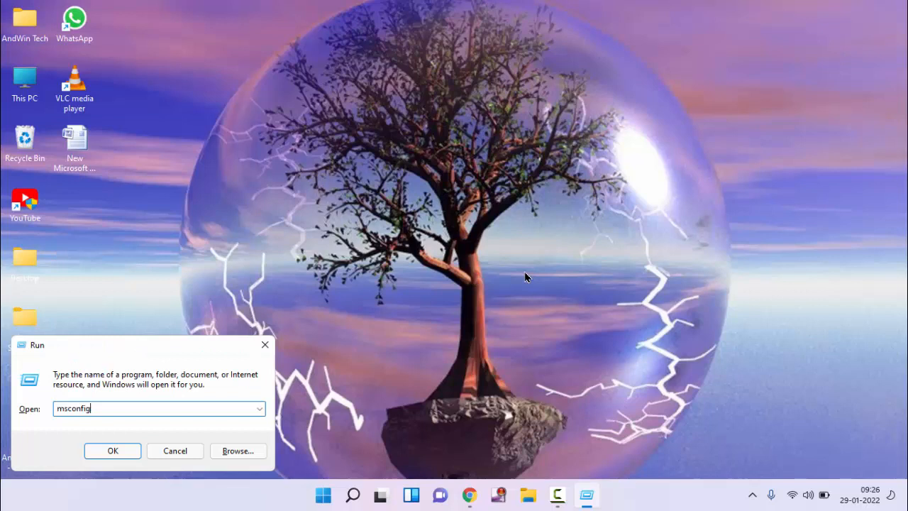
left_click(112, 451)
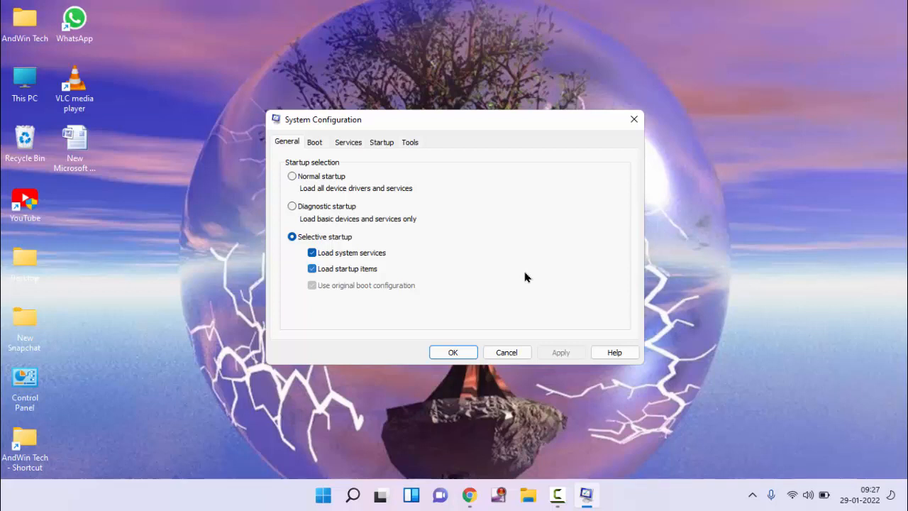
- Turn off 'Load startup items' under selective startup and show the Services list
left_click(313, 269)
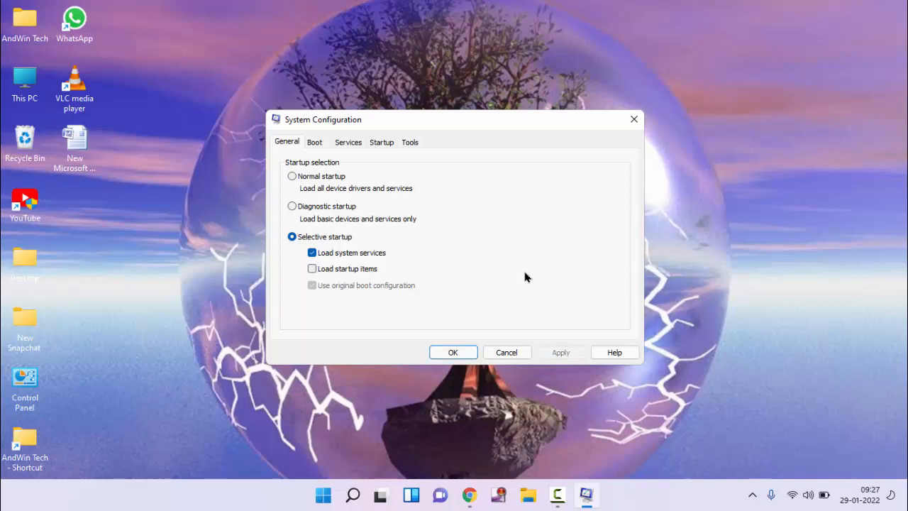
left_click(350, 142)
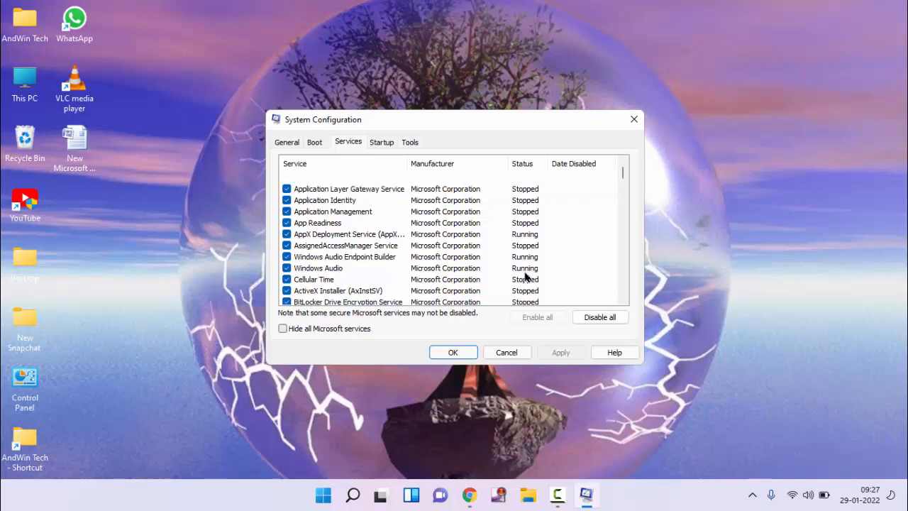
- Hide Microsoft services, disable all remaining services, apply and exit without restart
left_click(282, 328)
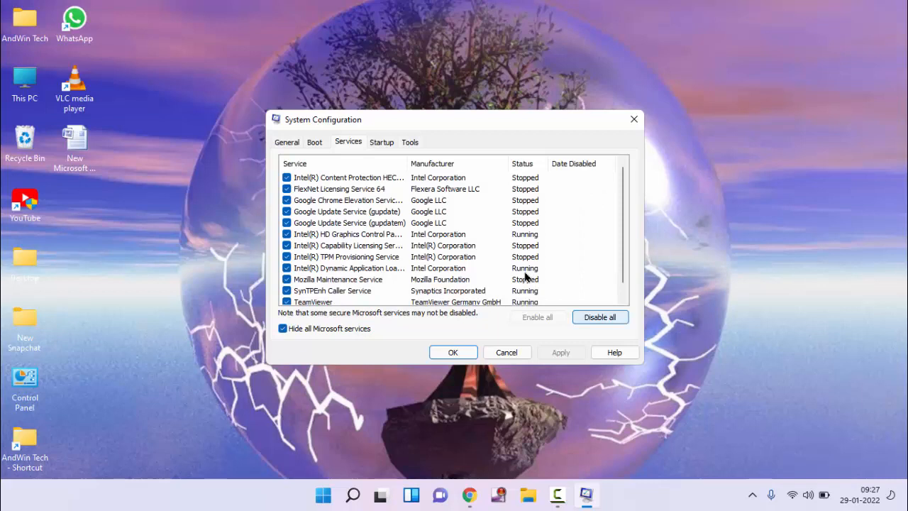
left_click(599, 318)
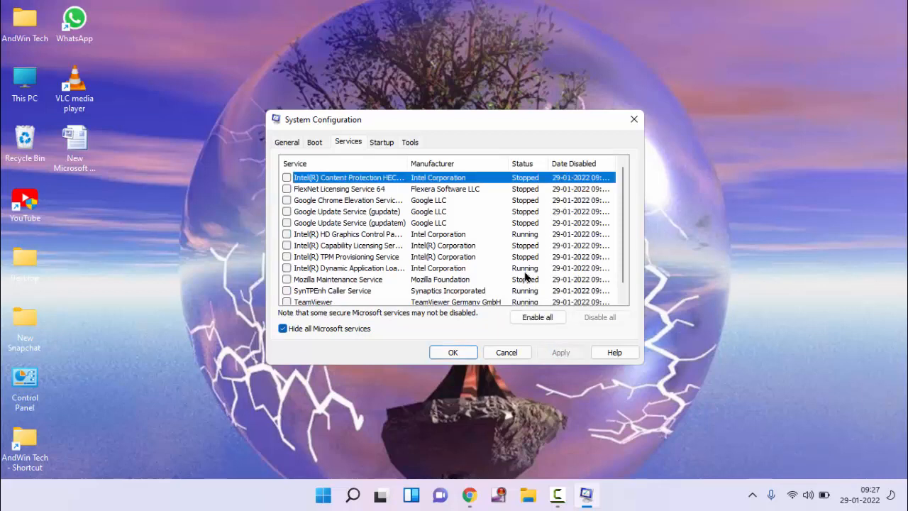
left_click(453, 352)
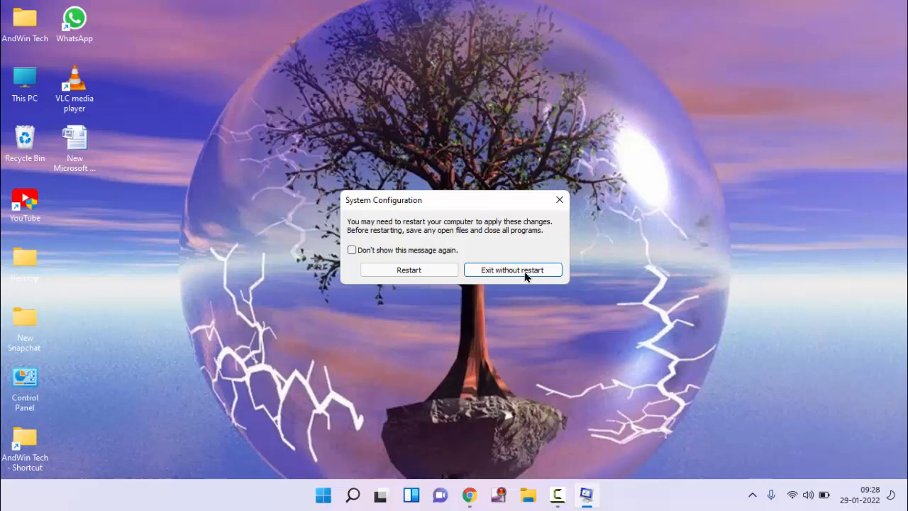
left_click(512, 270)
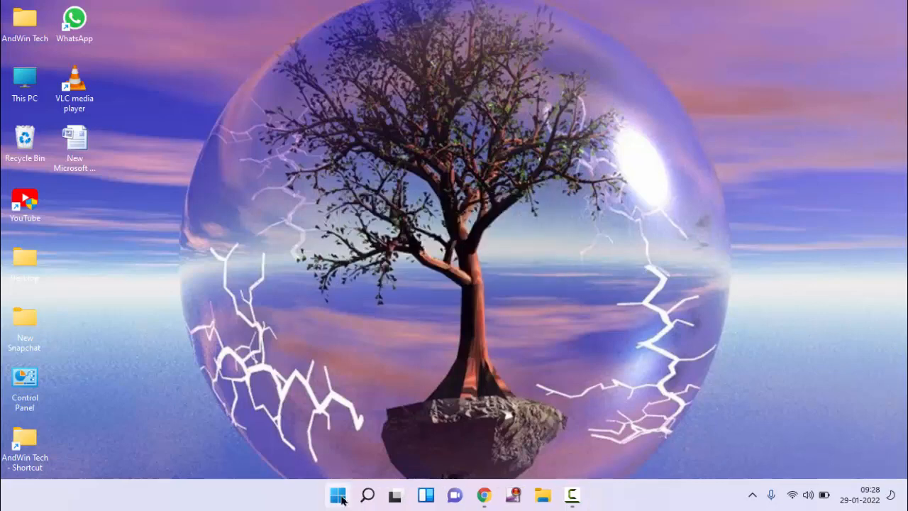
- Search cmd from Start and bring up Command Prompt's Run as administrator option
left_click(366, 494)
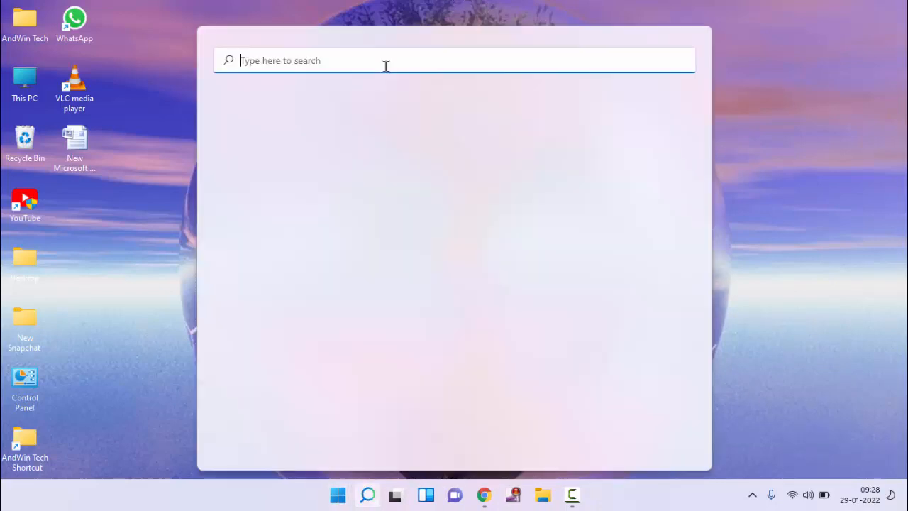
type("cmd")
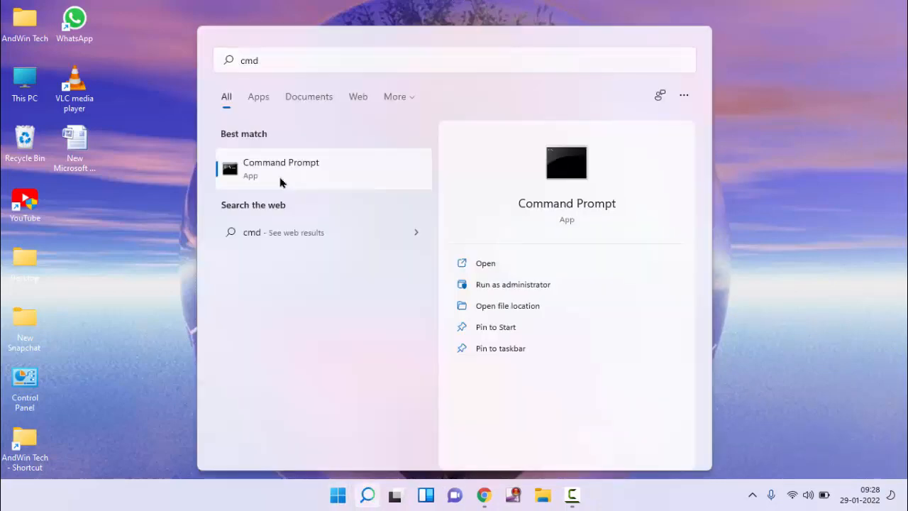
right_click(281, 169)
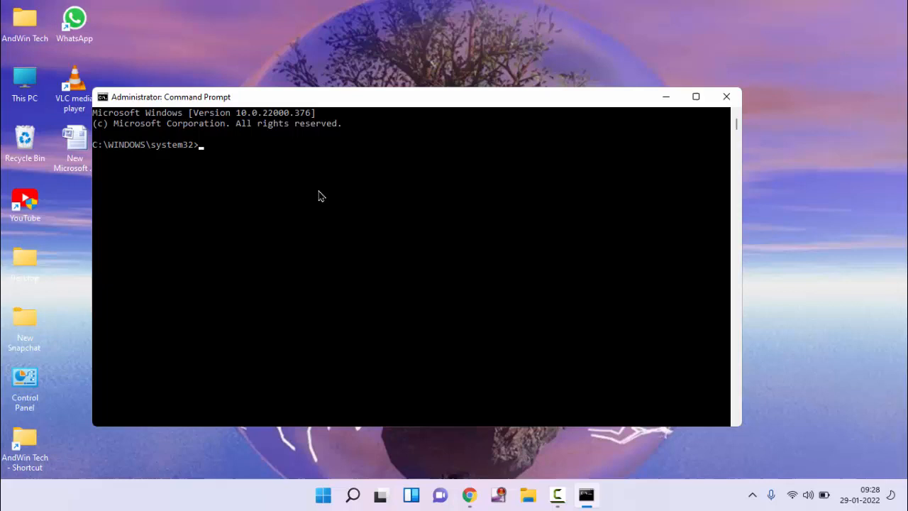
- Run sfc /scannow at the elevated prompt
type("sfc")
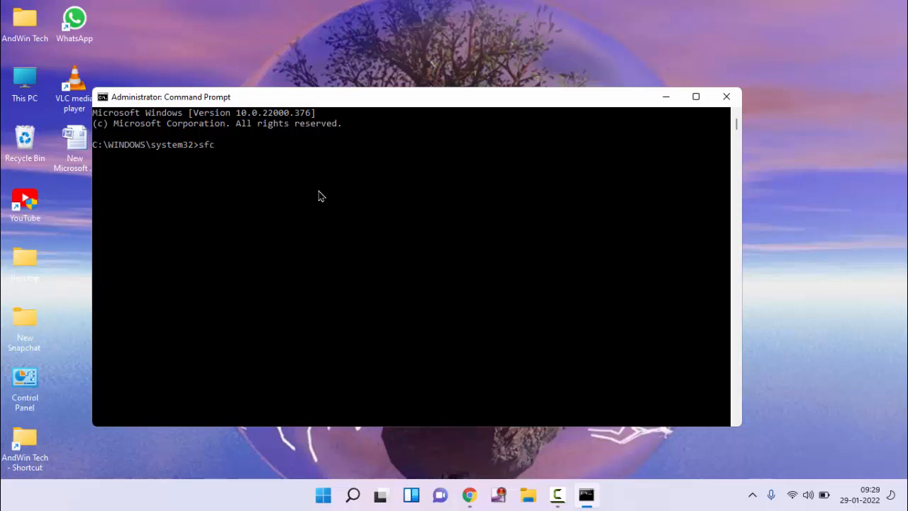
type("/")
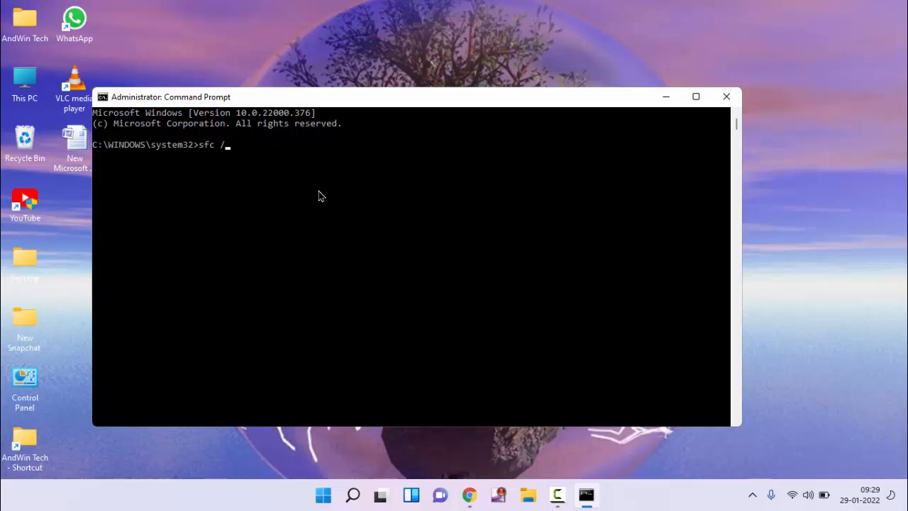
type("s")
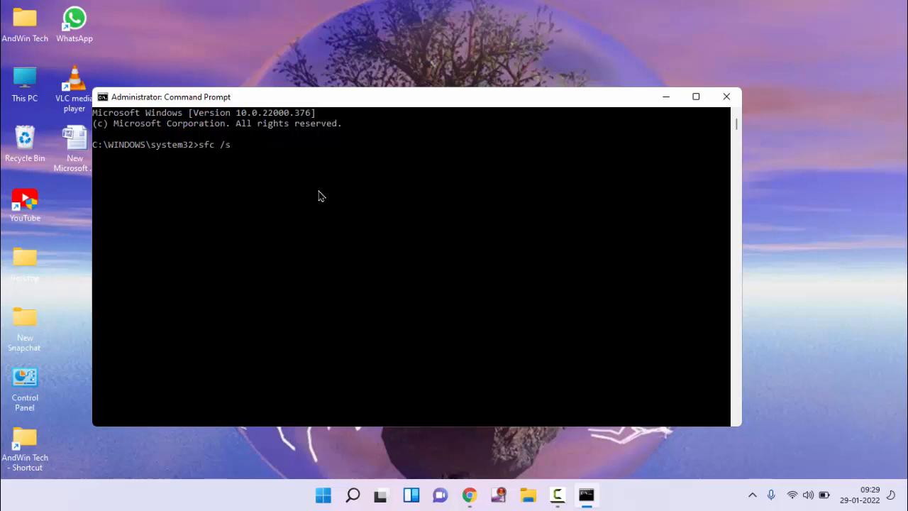
type("cann")
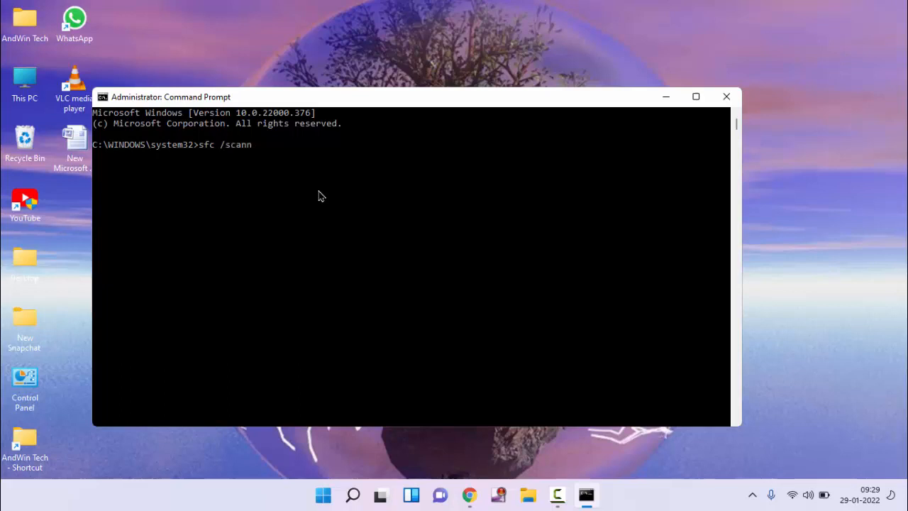
type("ow")
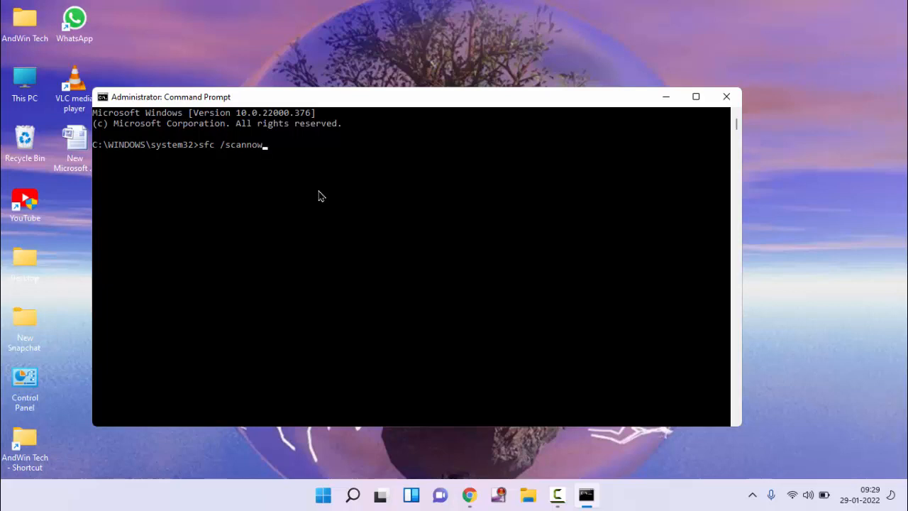
key("enter")
type("s")
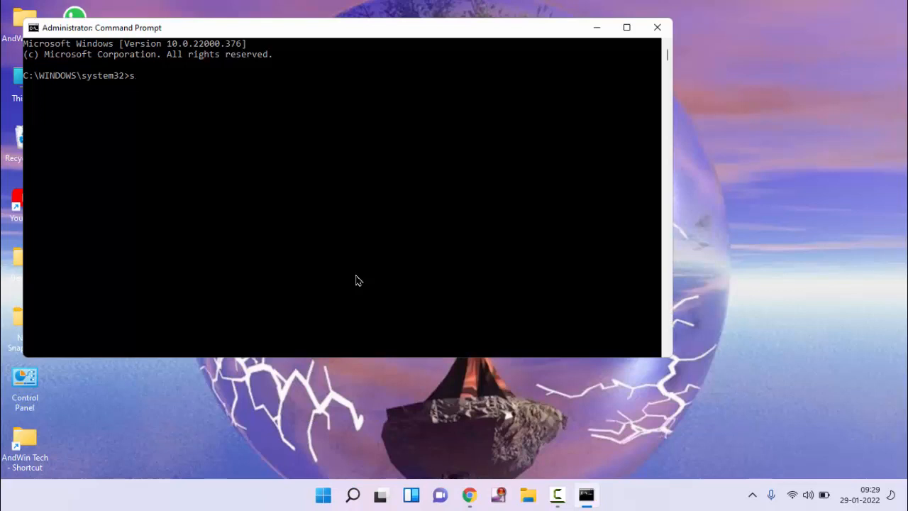
- Enter sfc /scannow offbootdir=c:\ /offwindir=c:\windows at the prompt
type("fc /s")
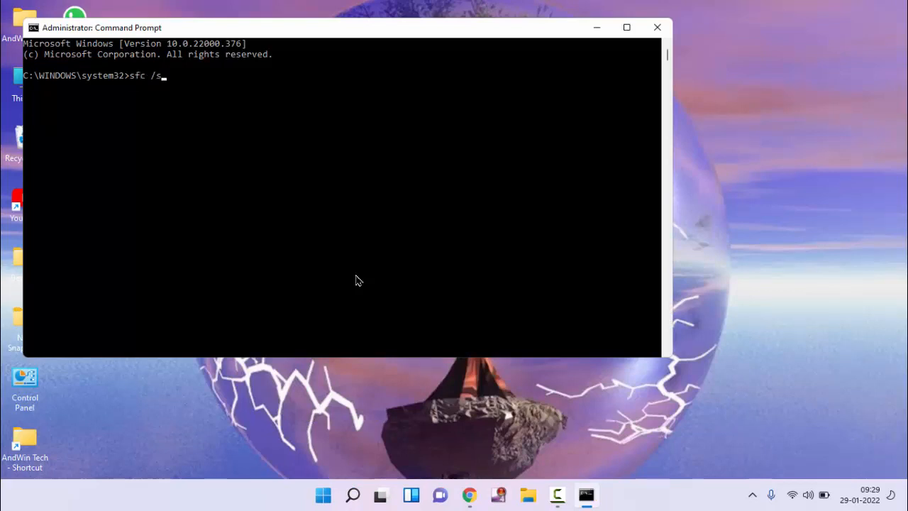
type("cann")
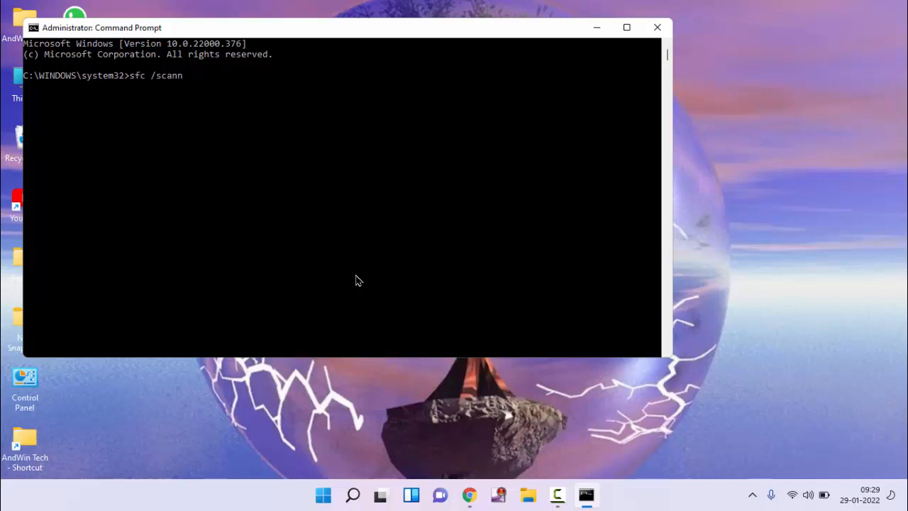
type("ow")
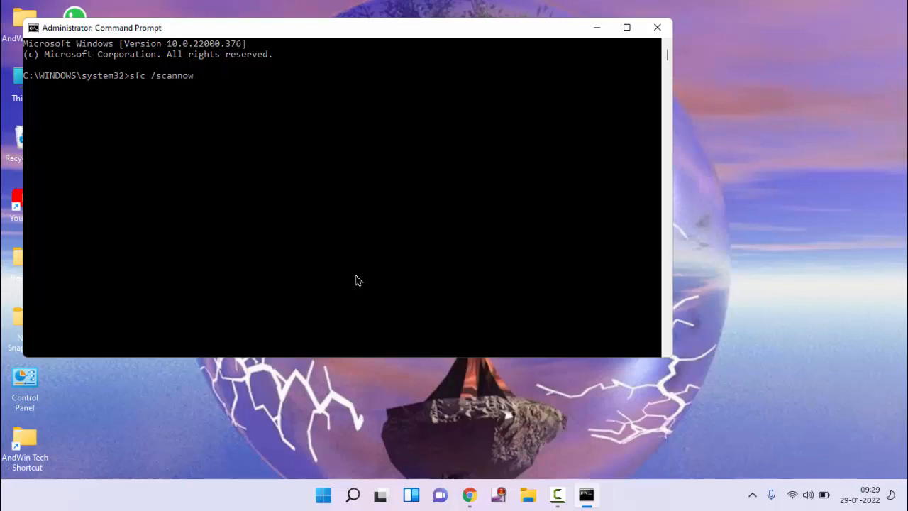
type("o")
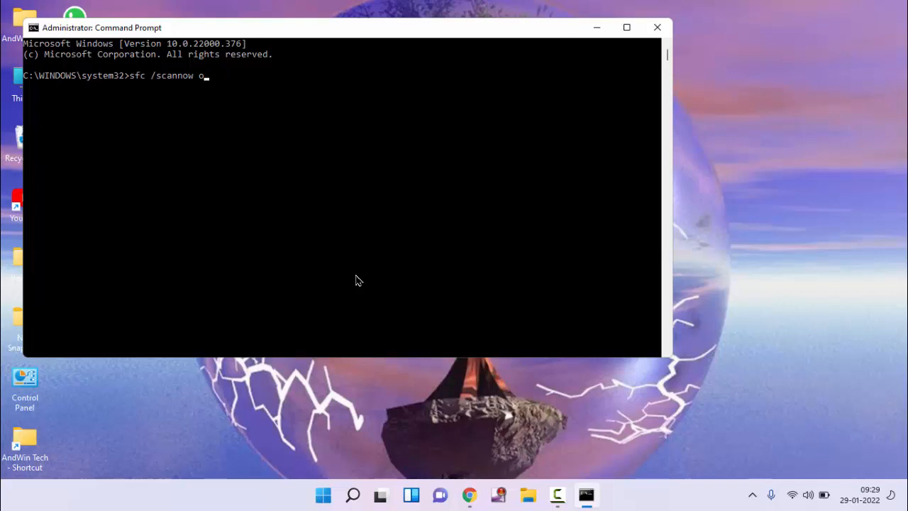
type("ffboo")
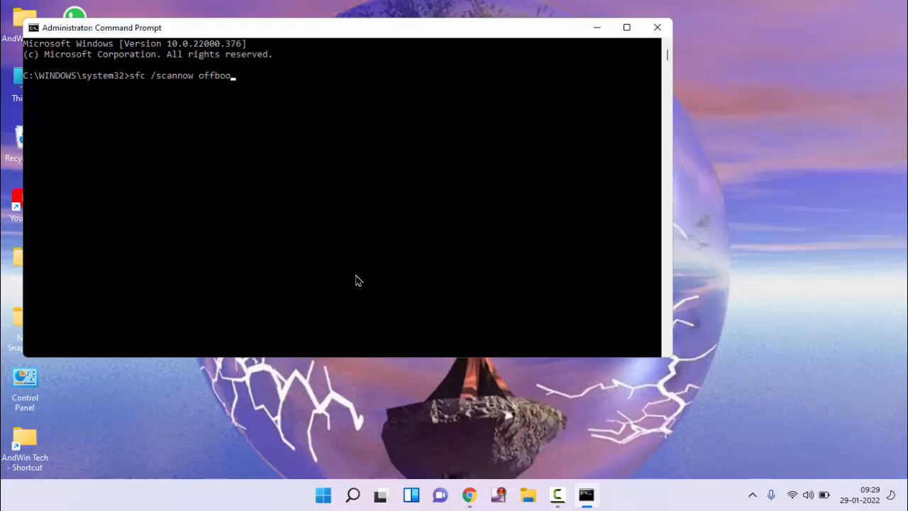
type("td")
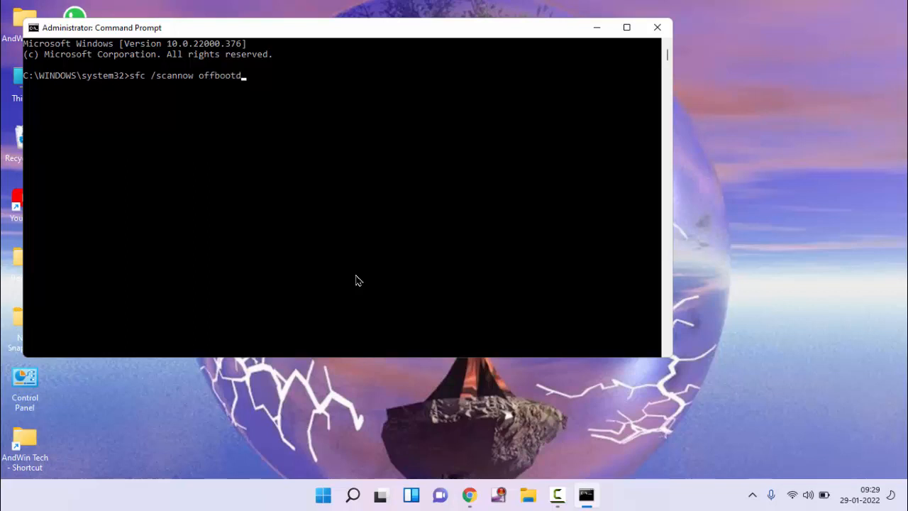
type("ir=")
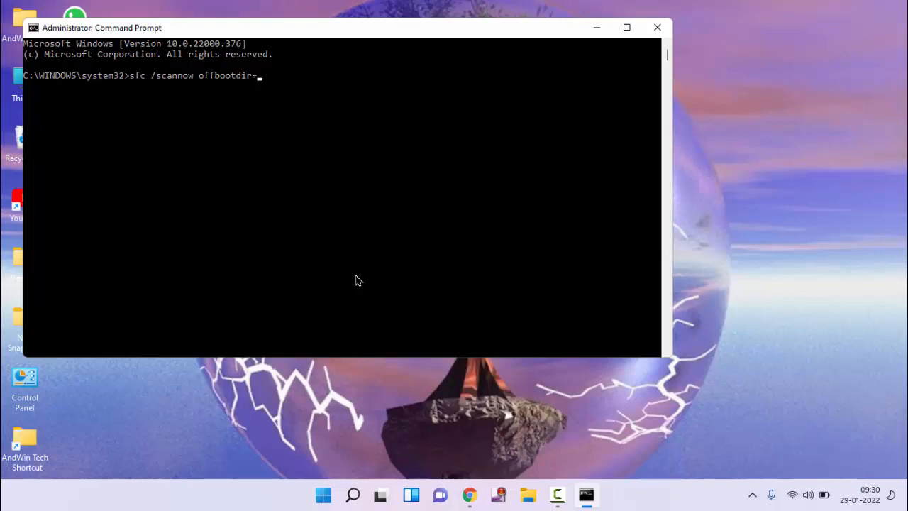
type("c")
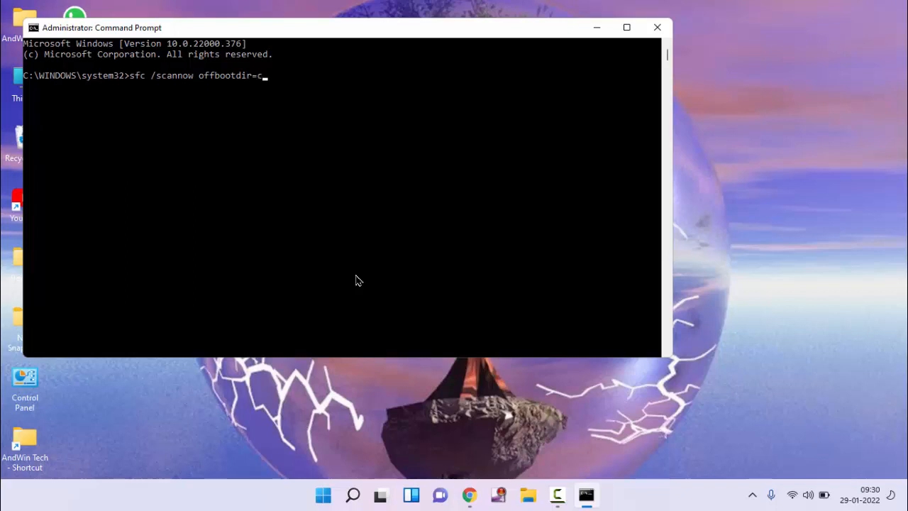
type(":")
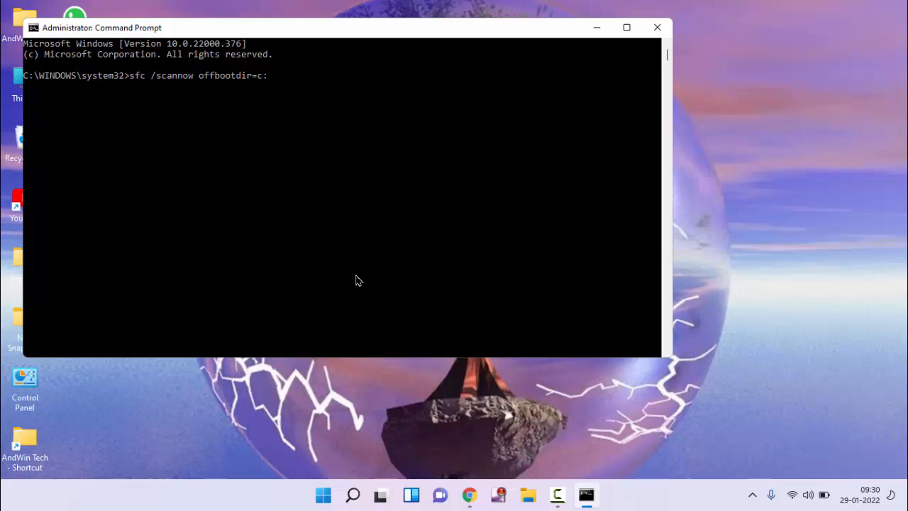
type("\\")
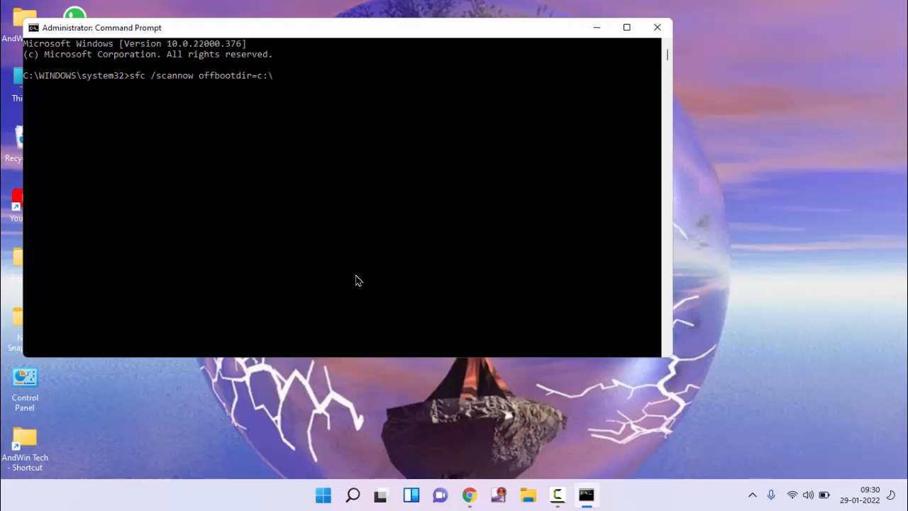
type("/off")
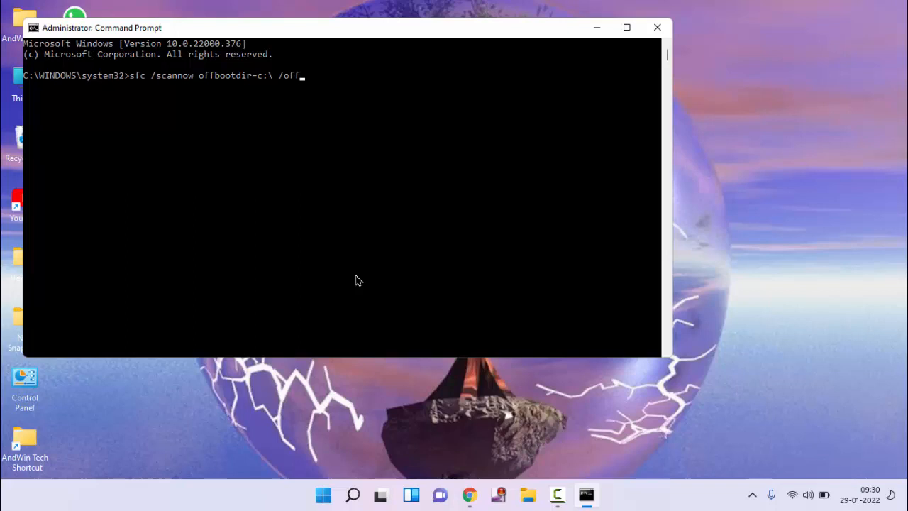
type("win")
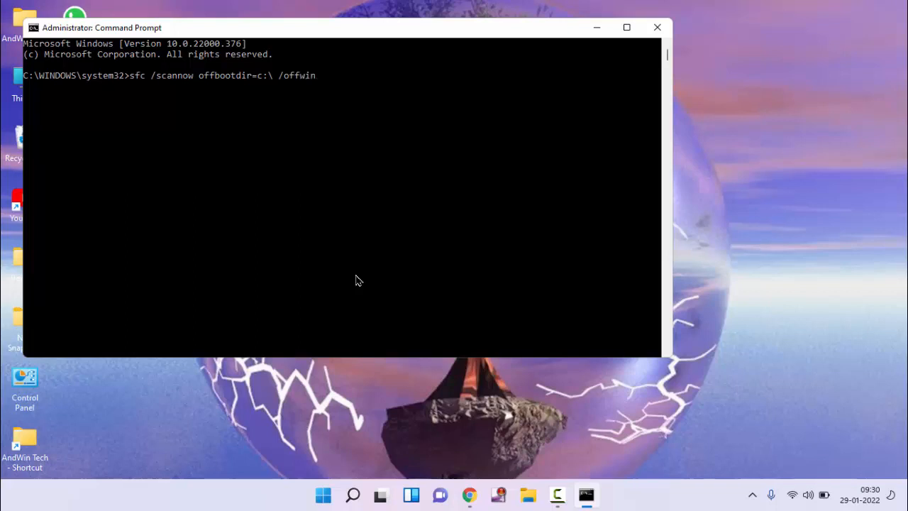
type("dir")
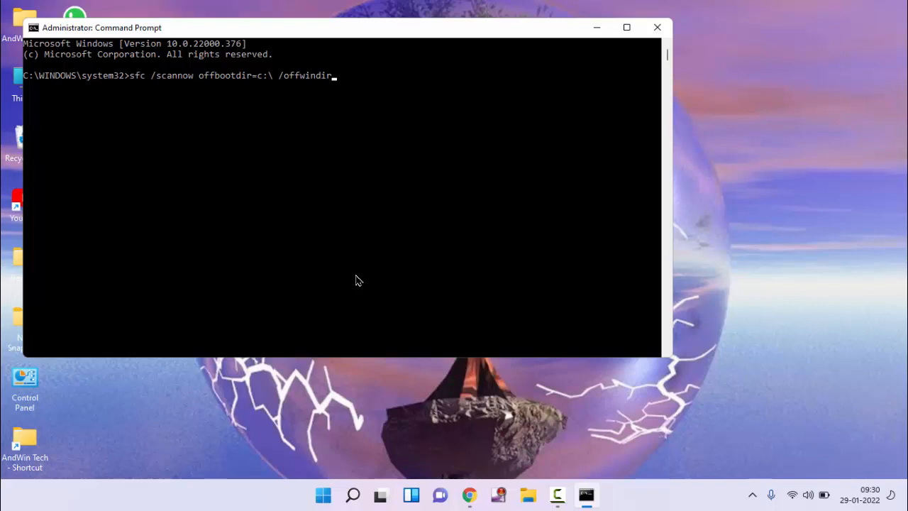
type("=")
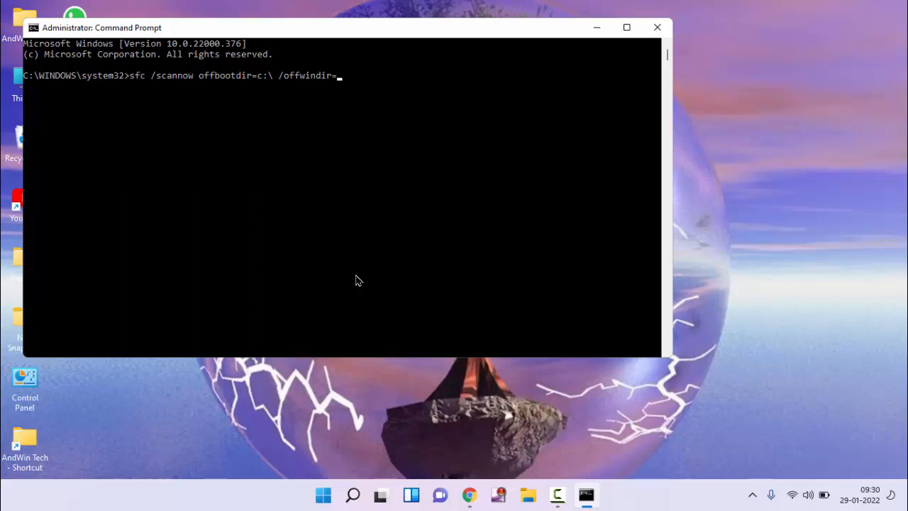
type("c:")
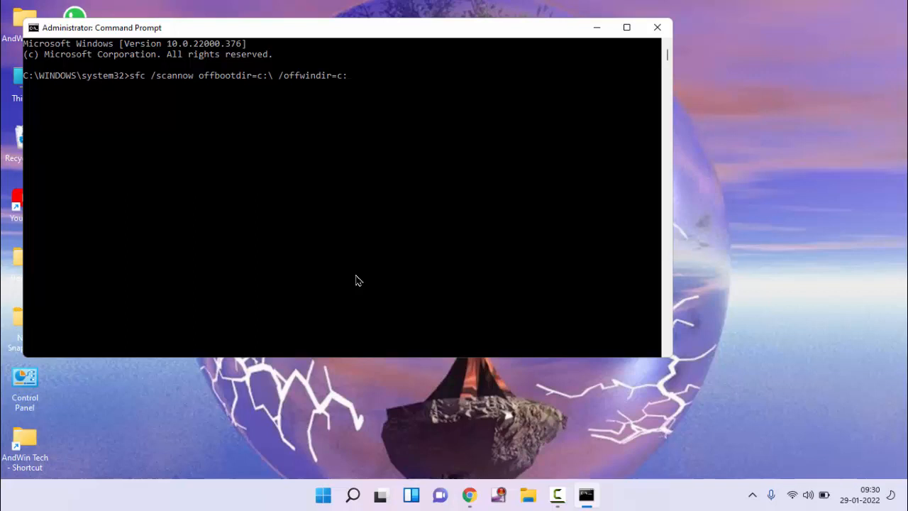
type("wi")
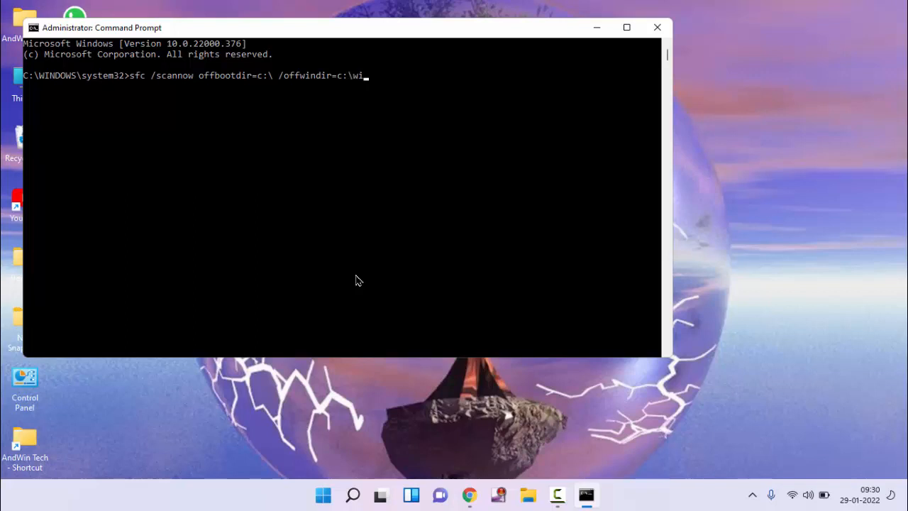
type("ndows")
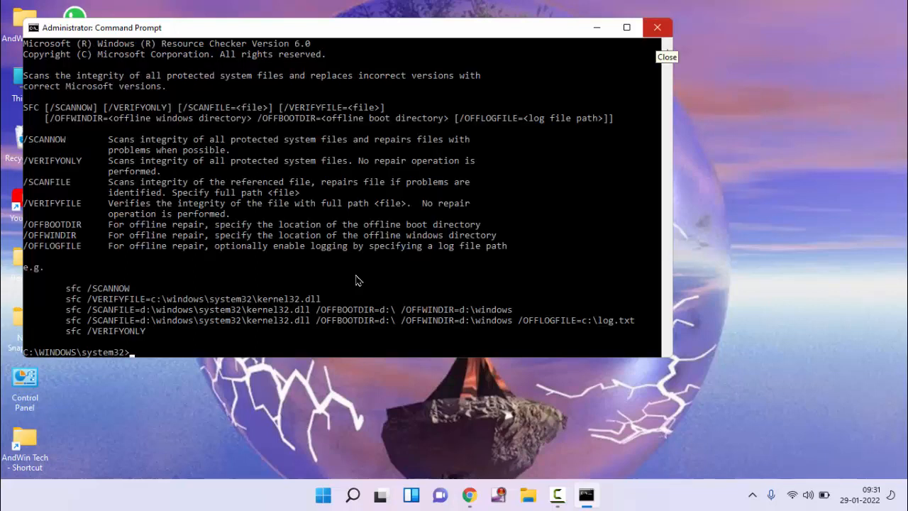
- Close the administrator Command Prompt after the SFC usage help appears
left_click(655, 27)
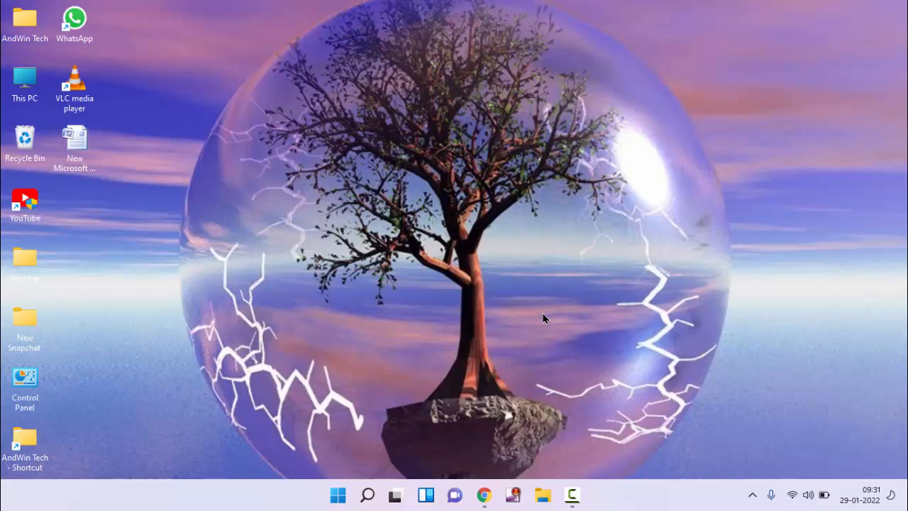
mouse_move(528, 325)
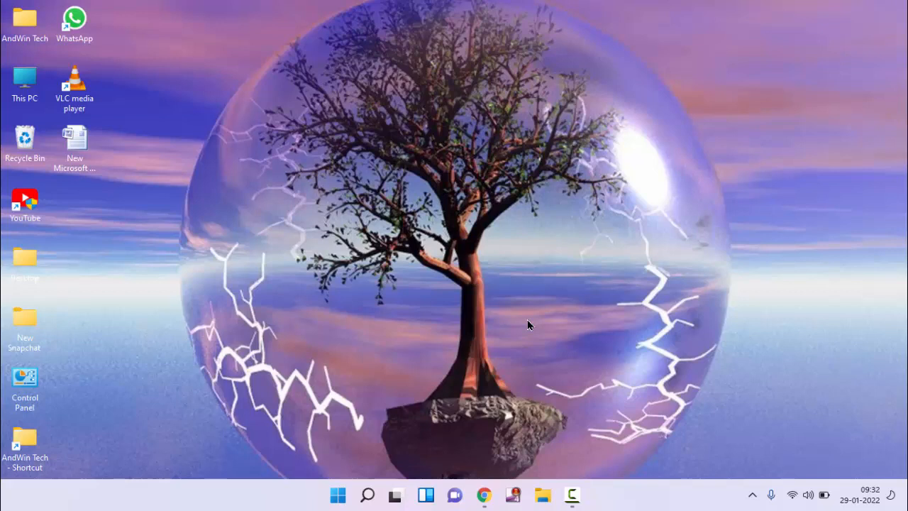
mouse_move(516, 256)
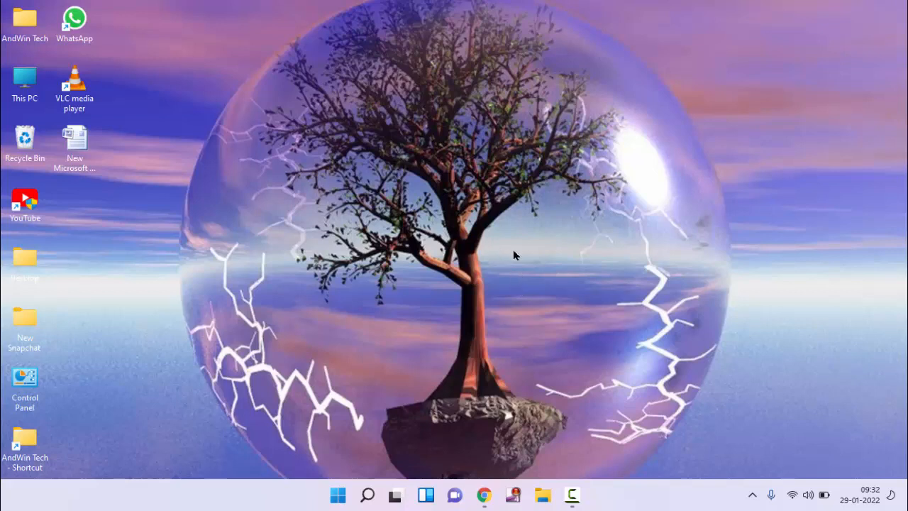